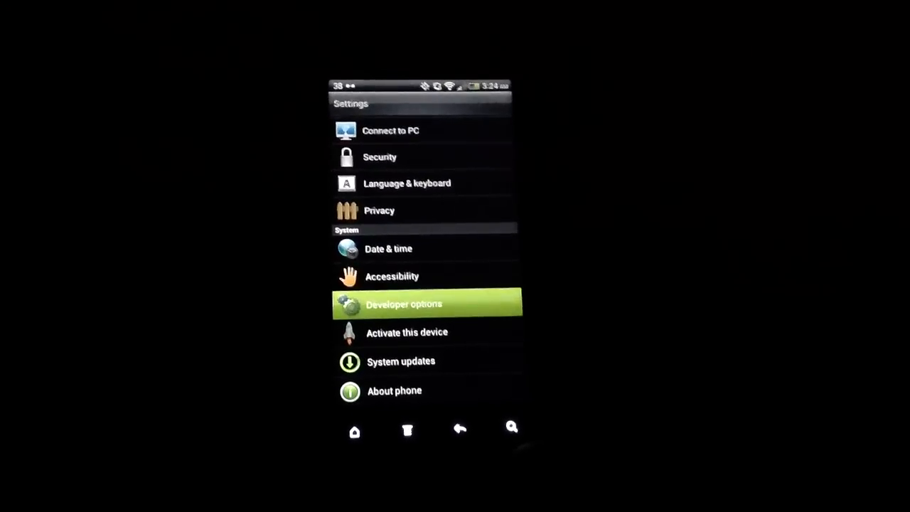
Enter Developer options from the System section of Settings.
{"action": "left_click", "coordinate": [404, 304]}
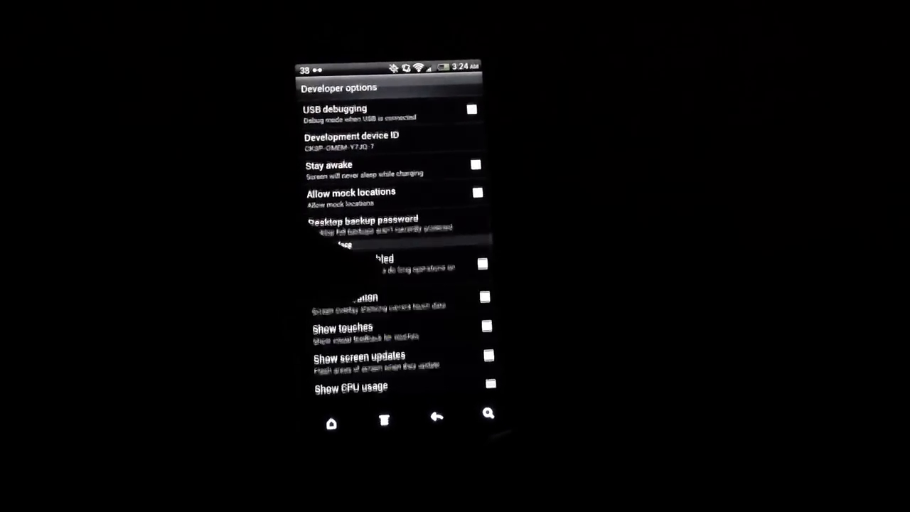
{"action": "scroll", "scroll_direction": "down", "scroll_amount": 3}
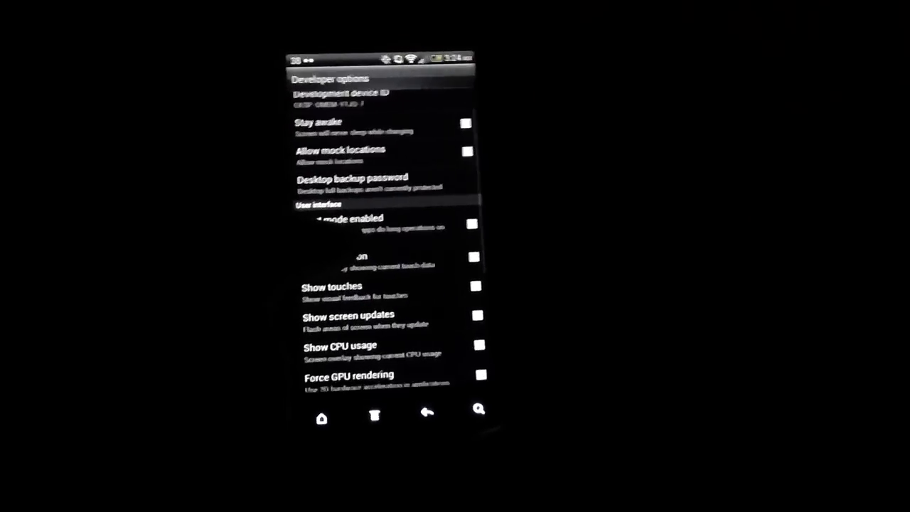
{"action": "scroll", "scroll_direction": "down", "scroll_amount": 3}
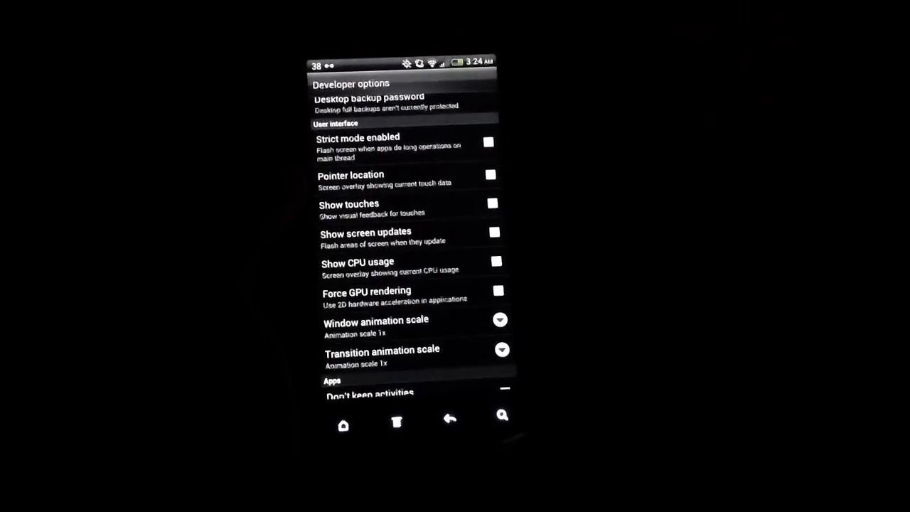
{"action": "scroll", "scroll_direction": "down", "scroll_amount": 3}
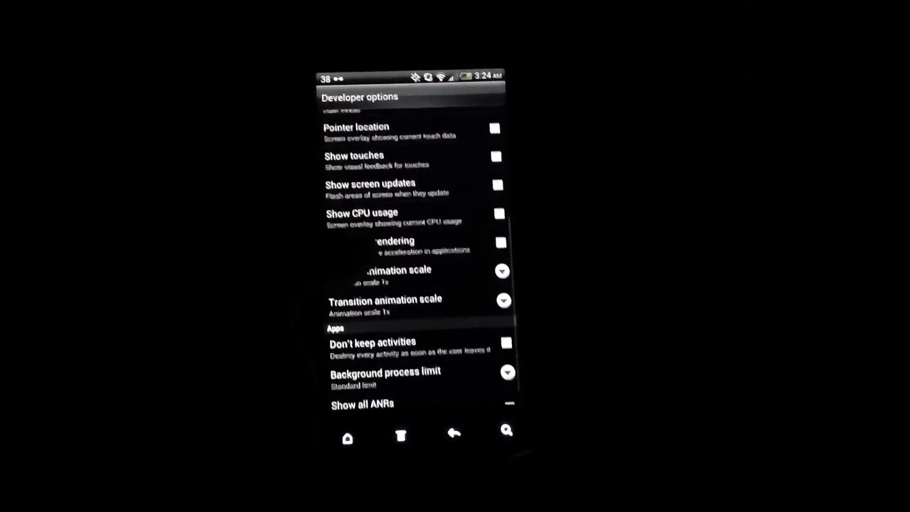
Uncheck Force GPU rendering and check Show CPU usage so the overlay appears.
{"action": "scroll", "scroll_direction": "down", "scroll_amount": 3}
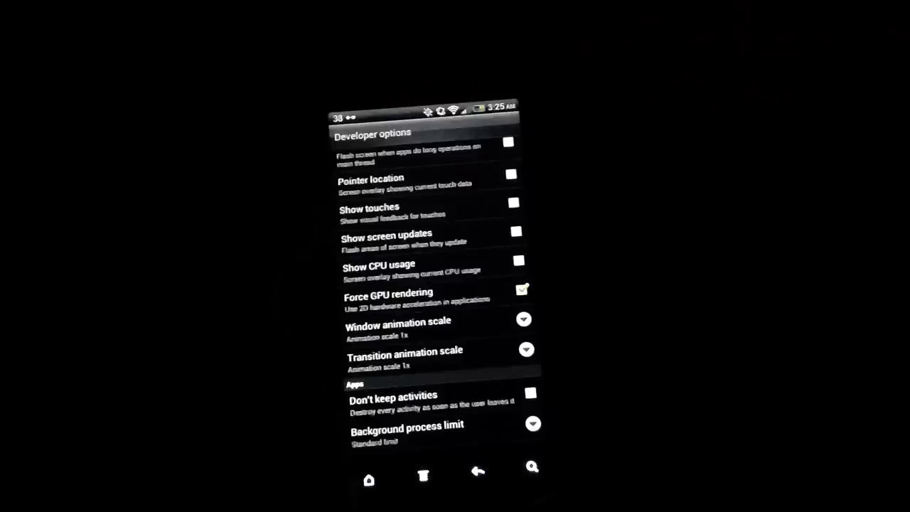
{"action": "left_click", "coordinate": [523, 289]}
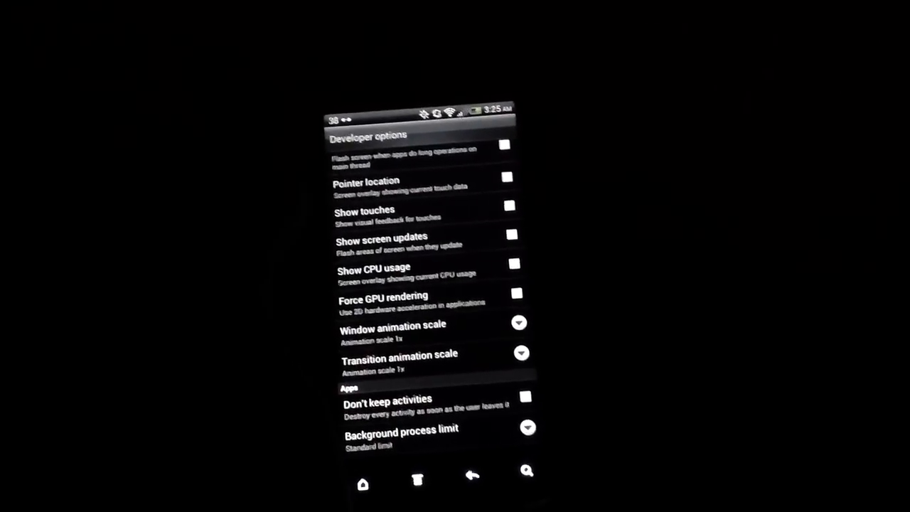
{"action": "left_click", "coordinate": [515, 264]}
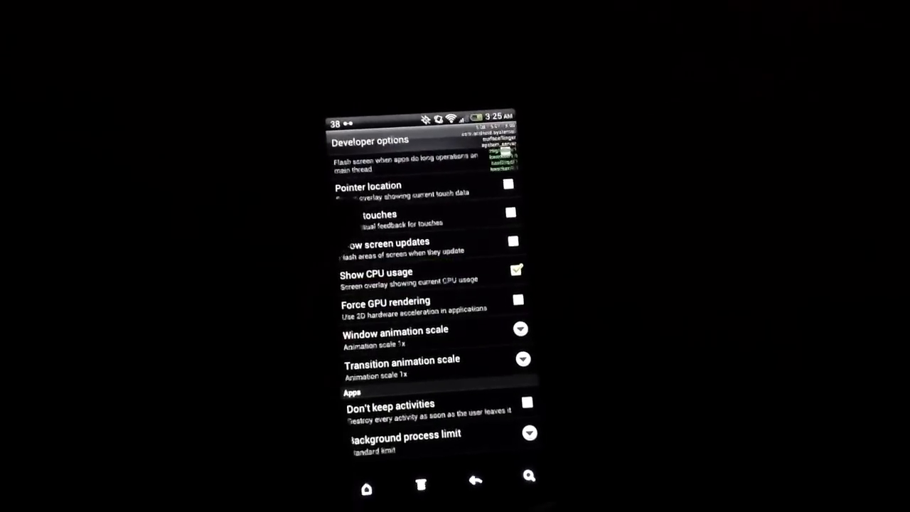